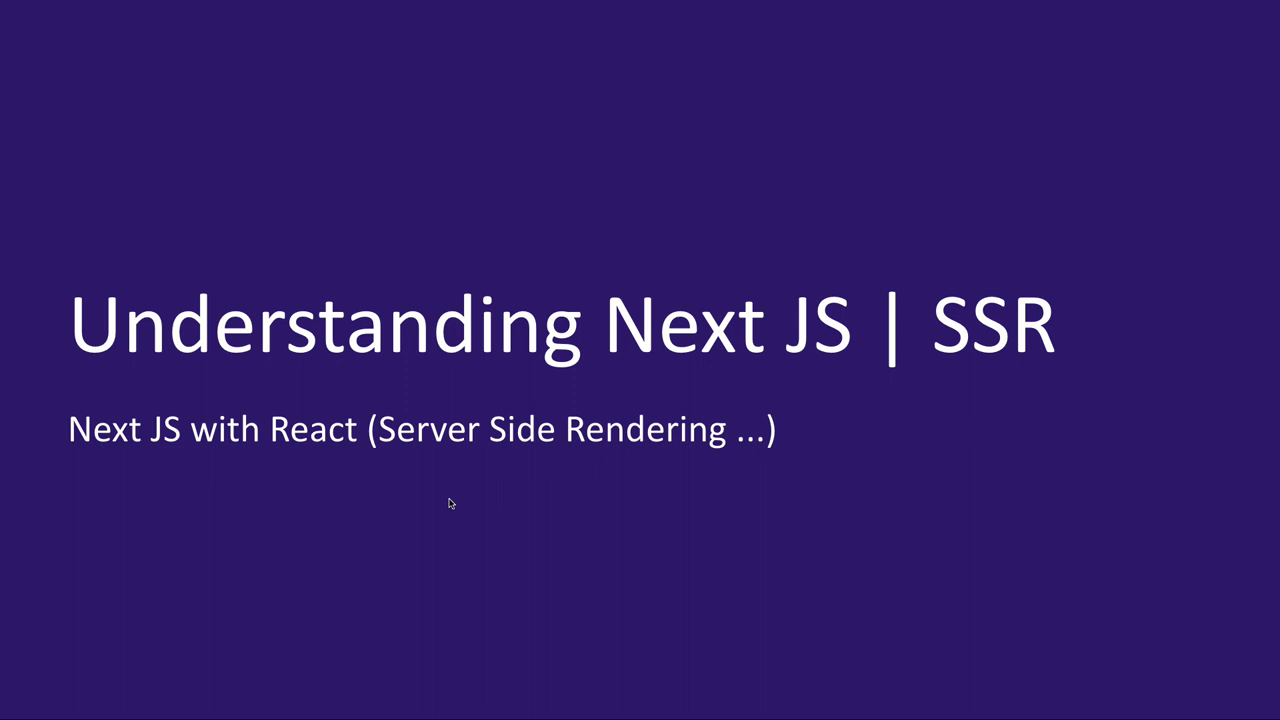
pyautogui.moveTo(442, 420)
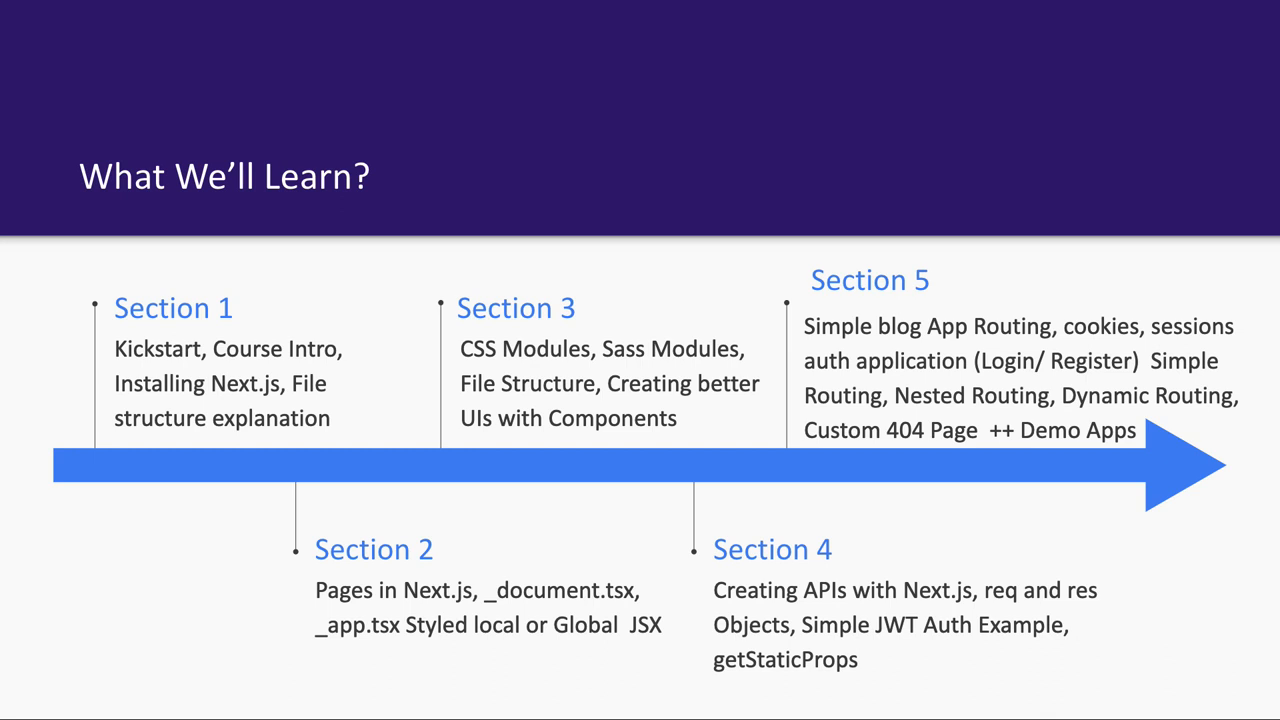
# Step: Advance the slideshow from the agenda to the 'Let's Get Started' slide
pyautogui.press('Right')
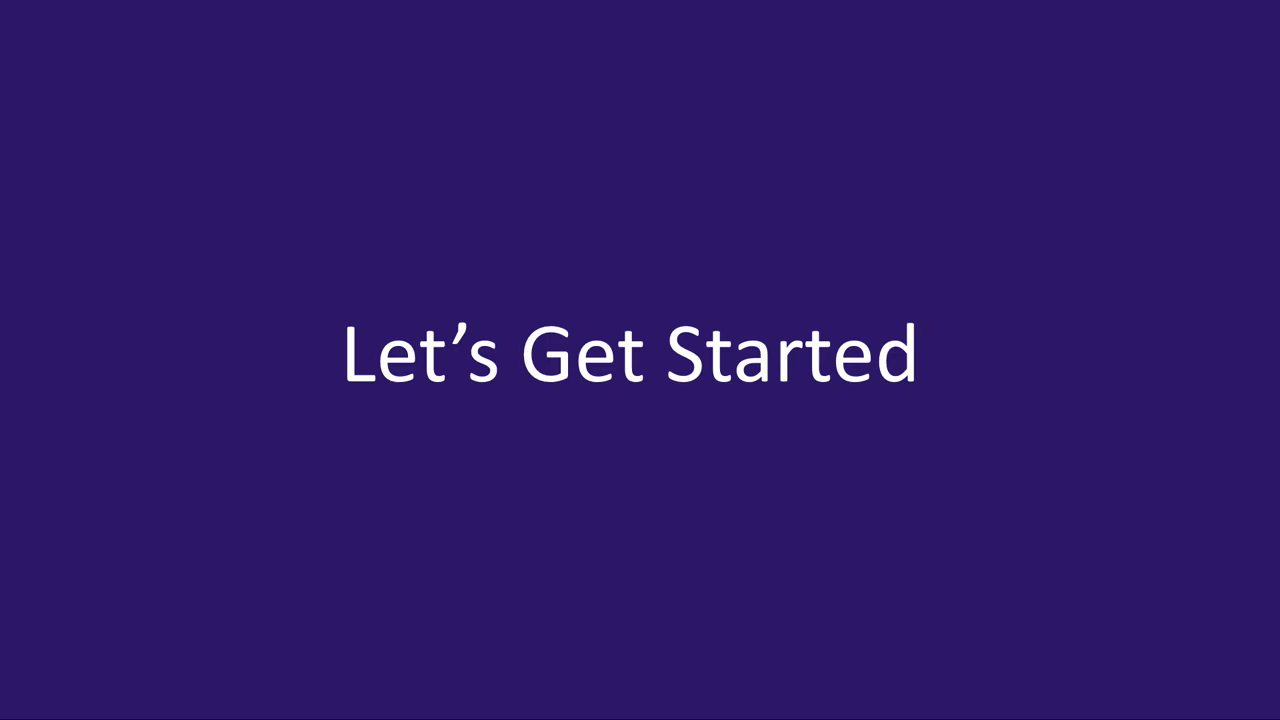